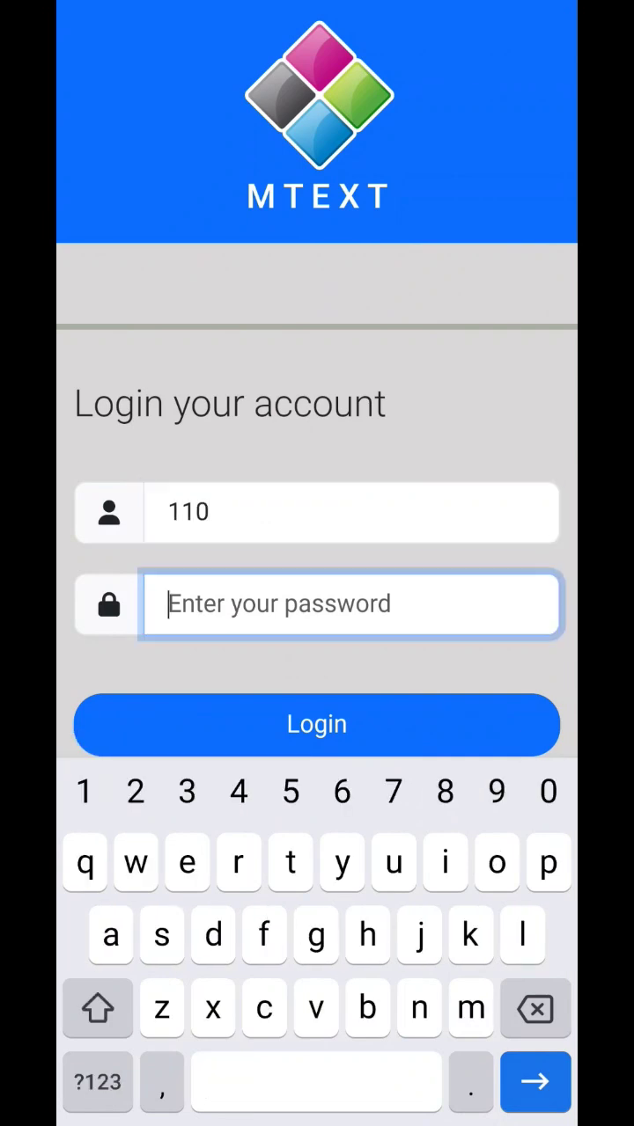
# Sign in as team 110 and capture a street photo listed as entry 1 in the photos table.
pyautogui.click(317, 724)
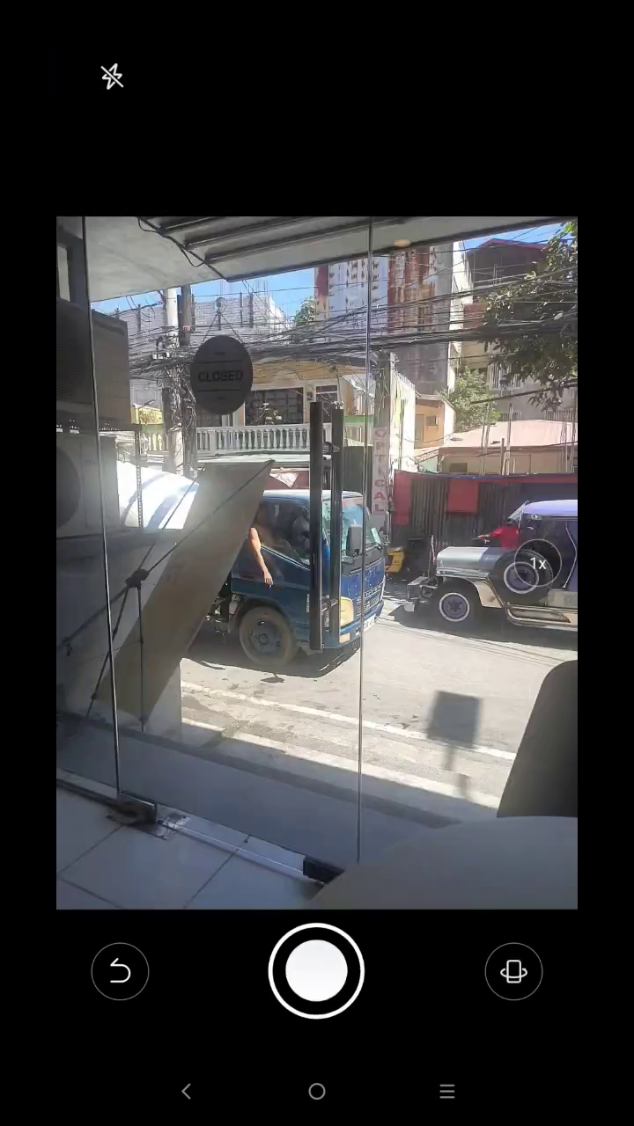
pyautogui.click(317, 972)
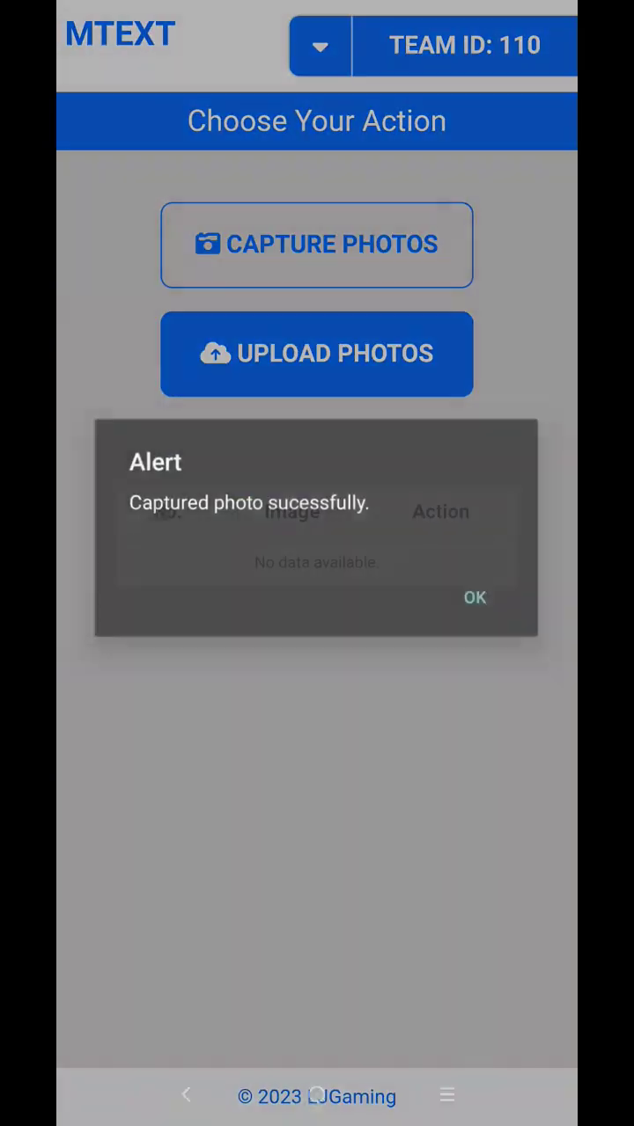
pyautogui.click(474, 598)
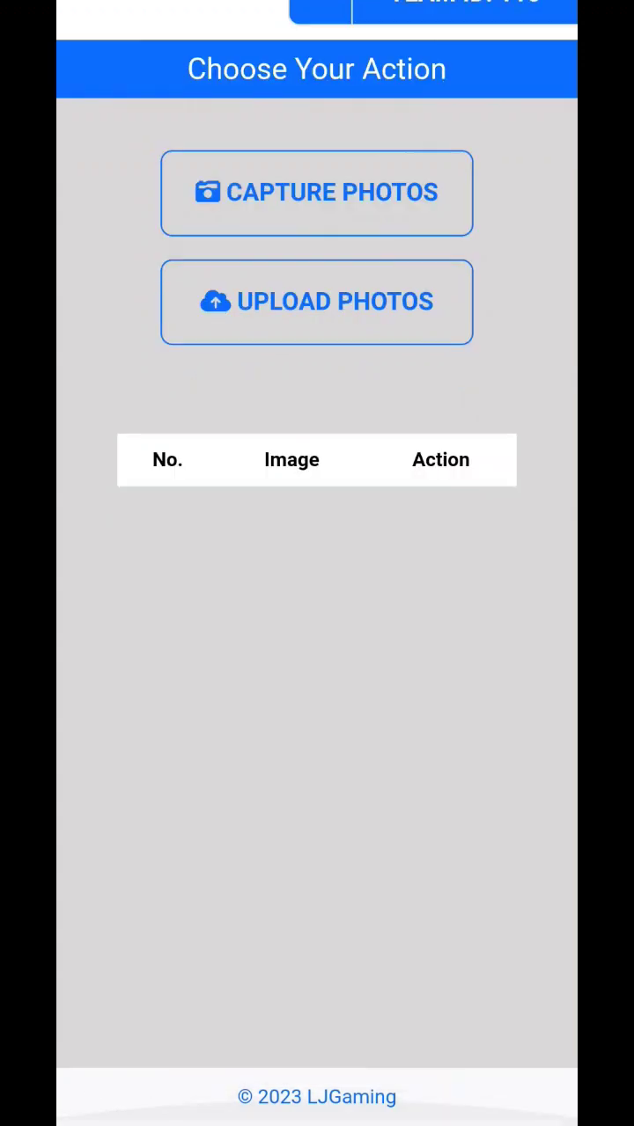
pyautogui.click(319, 46)
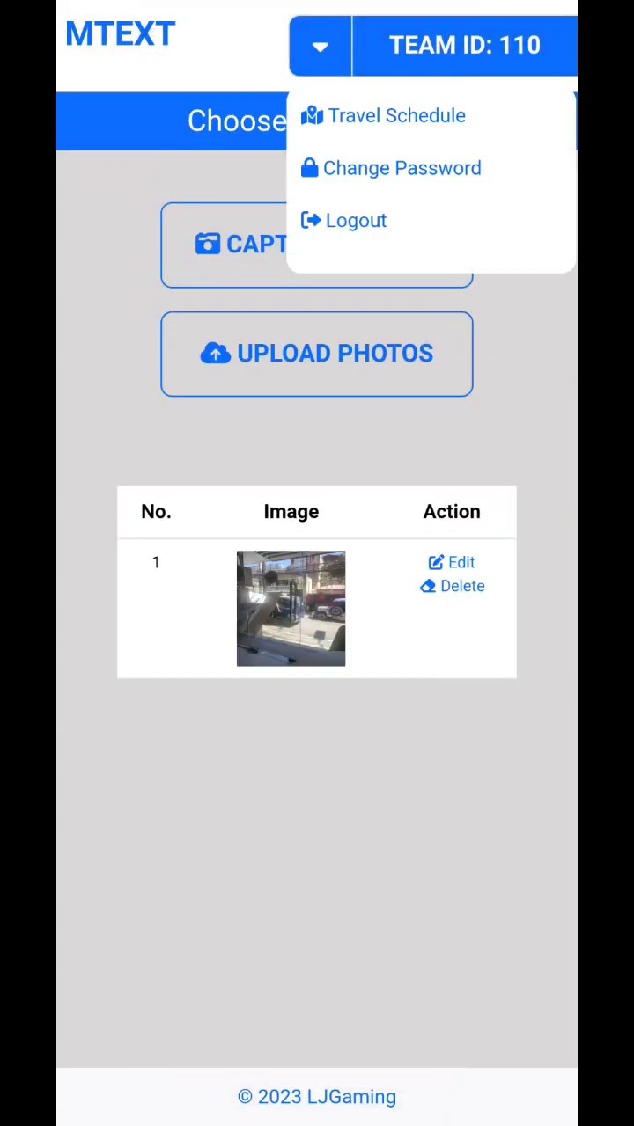
# Change the team 110 account password and acknowledge the update, logging out.
pyautogui.click(402, 167)
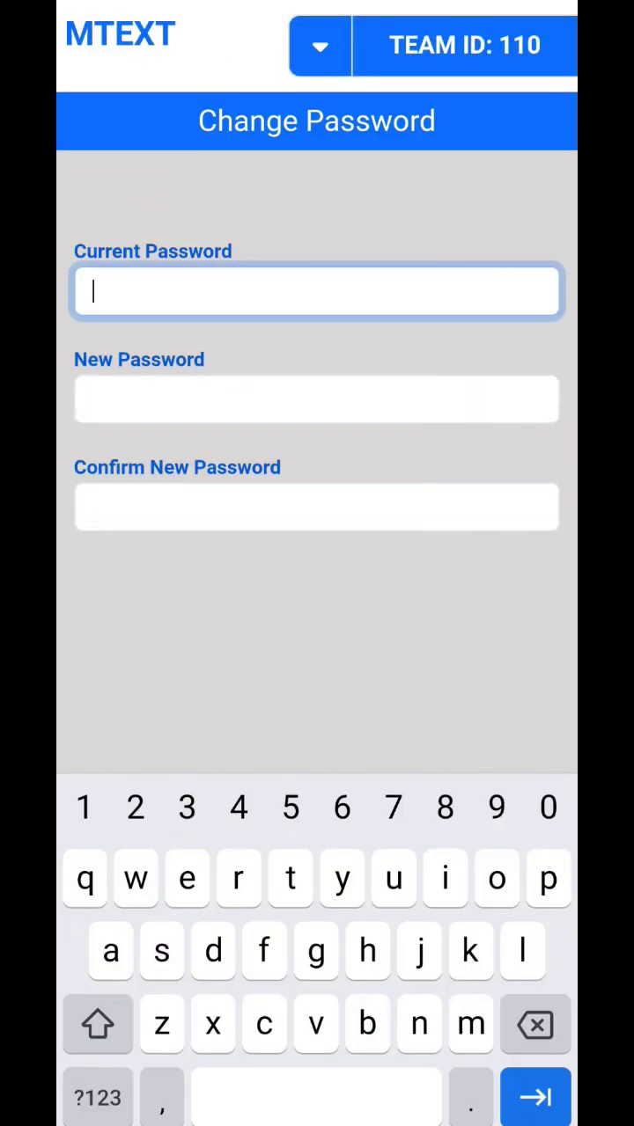
pyautogui.press('enter')
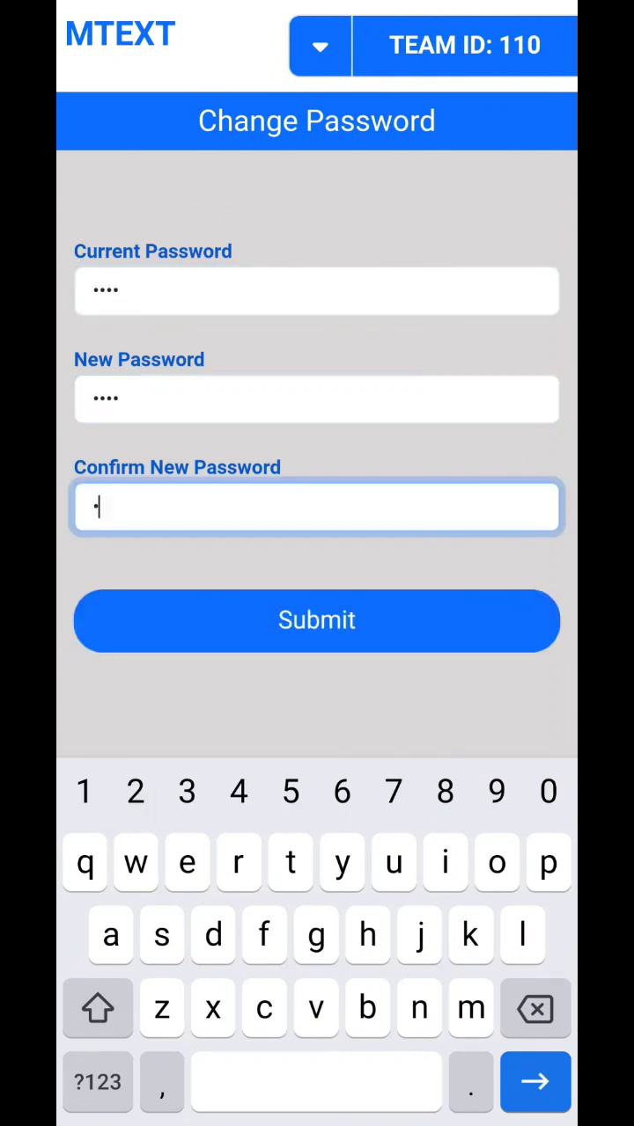
pyautogui.click(316, 619)
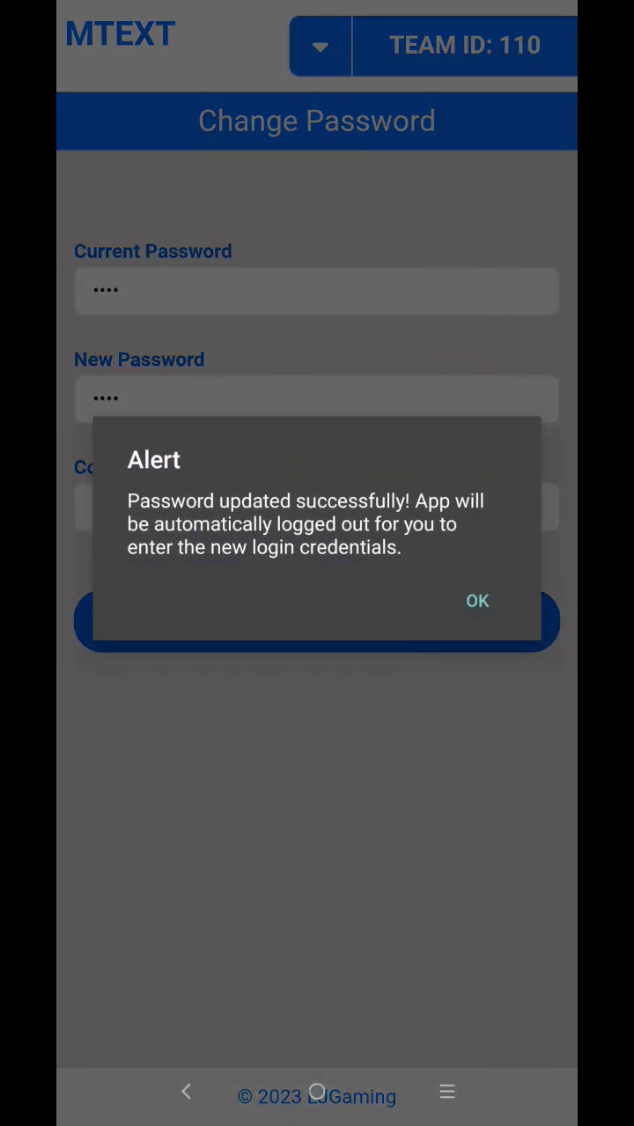
pyautogui.click(477, 602)
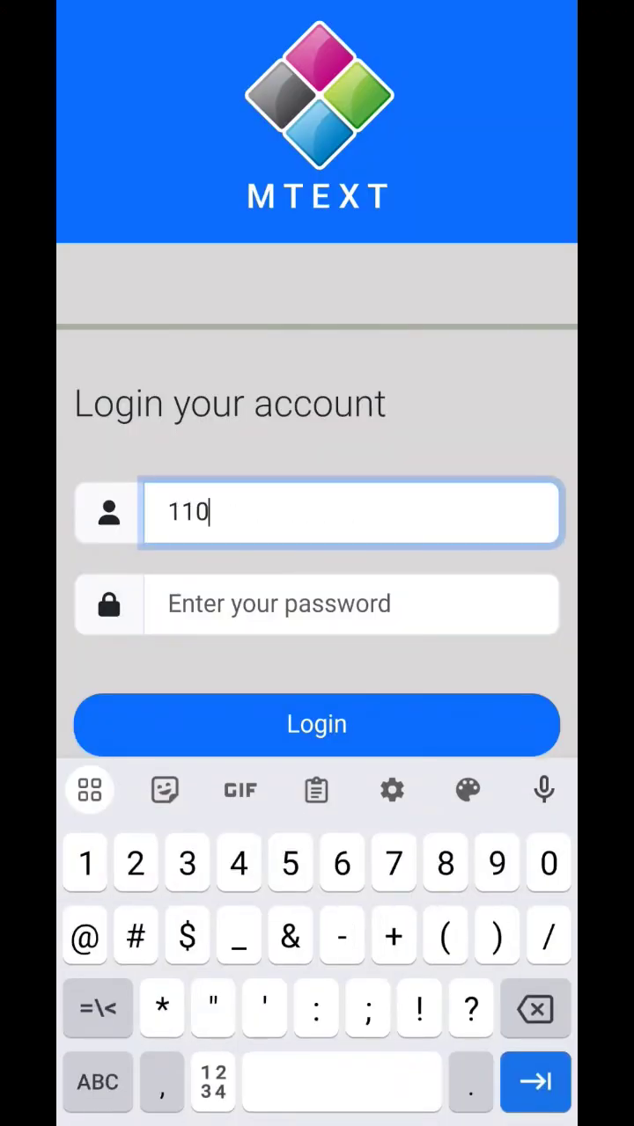
# Sign back in with the new password, delete photo 1, and go to the Travel Schedule.
pyautogui.click(317, 726)
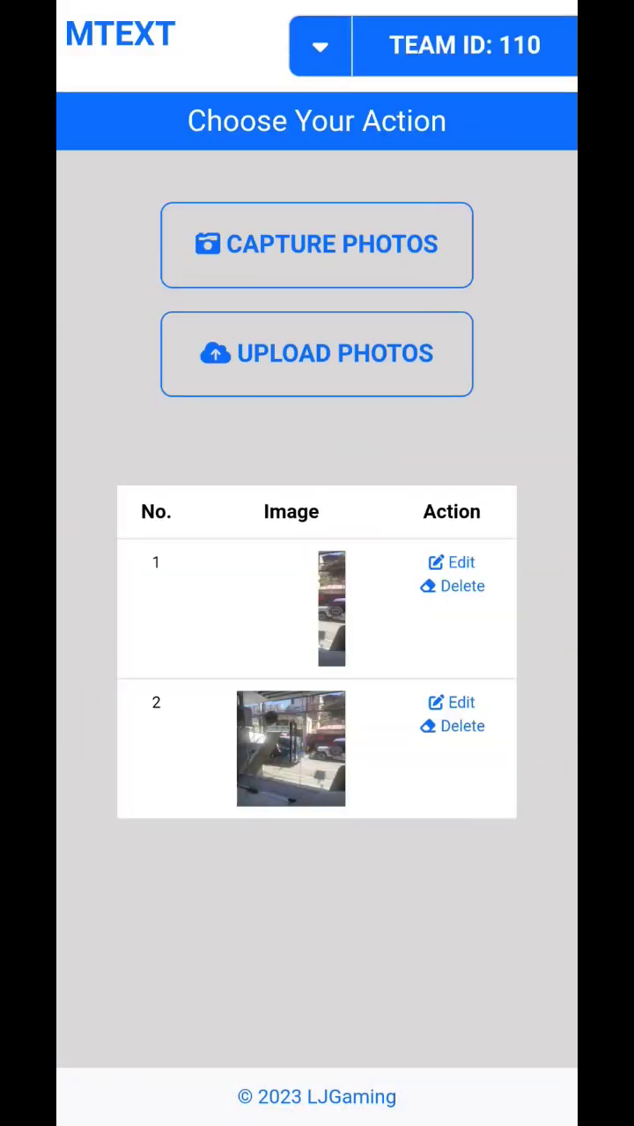
pyautogui.click(462, 586)
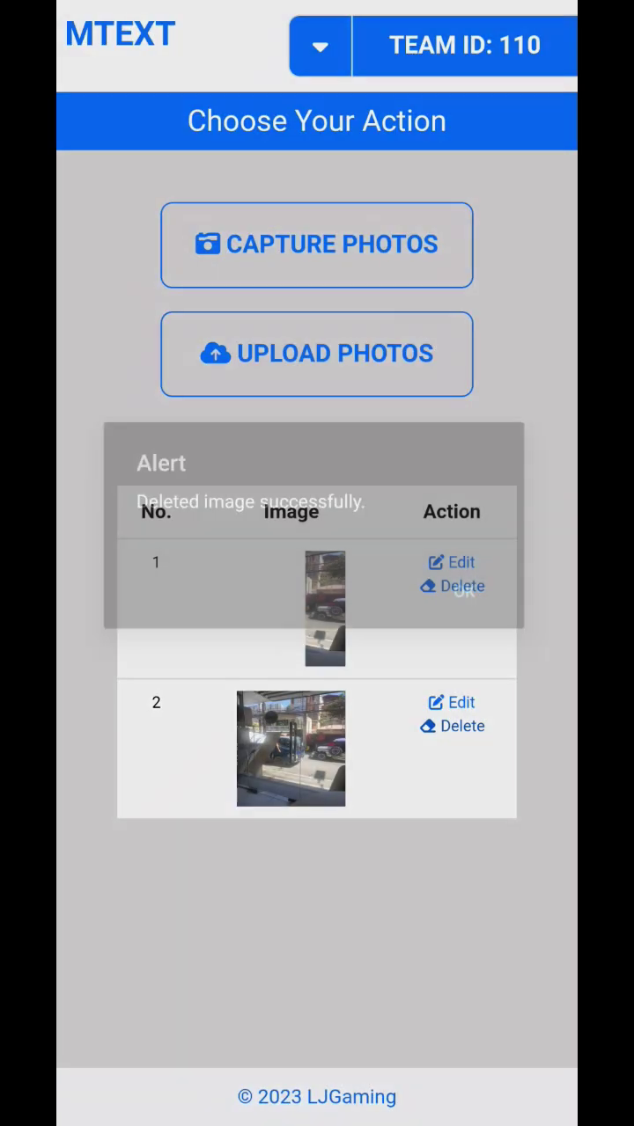
pyautogui.click(319, 46)
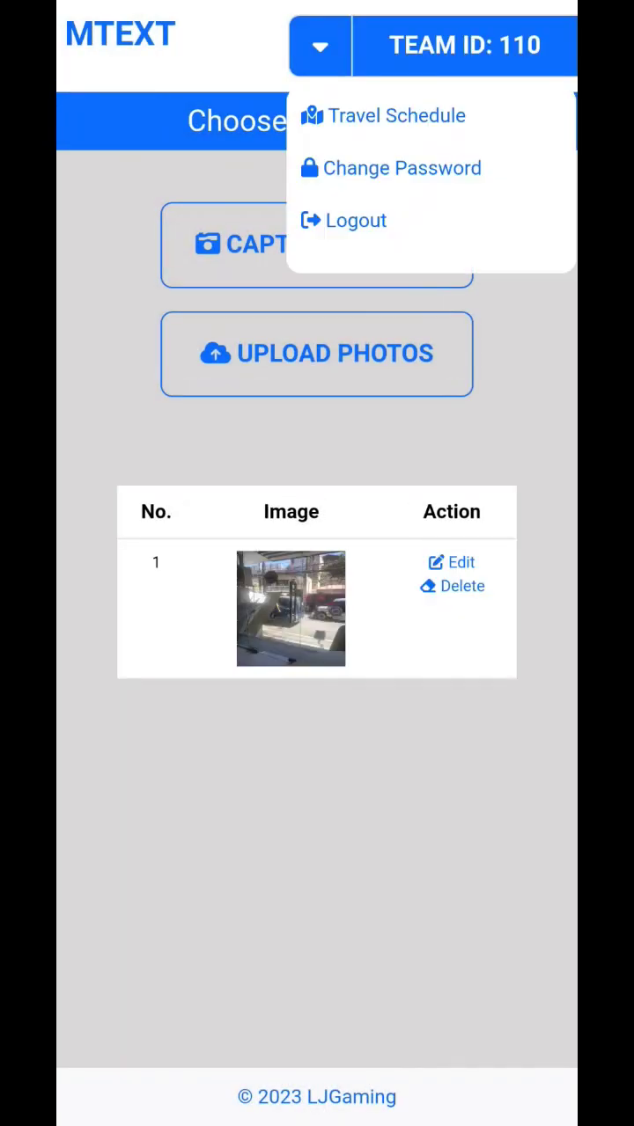
pyautogui.click(394, 117)
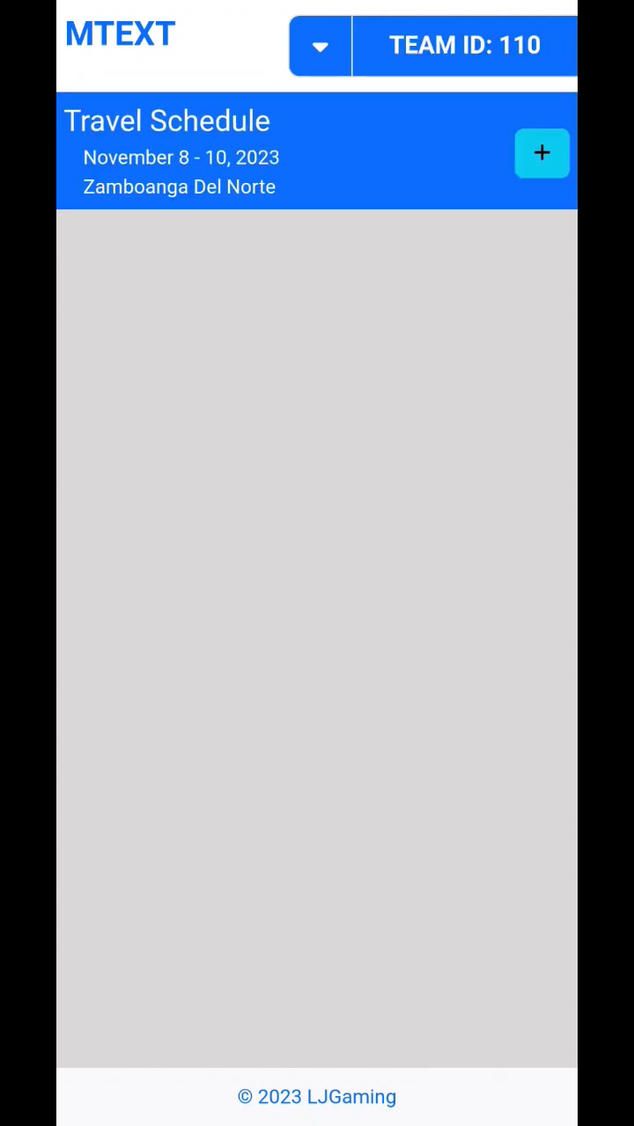
# Add a 12 February 2024 itinerary, 12:55–1:55 PM, particulars "Just encoding a data", ₱1000 with receipt.
pyautogui.click(543, 153)
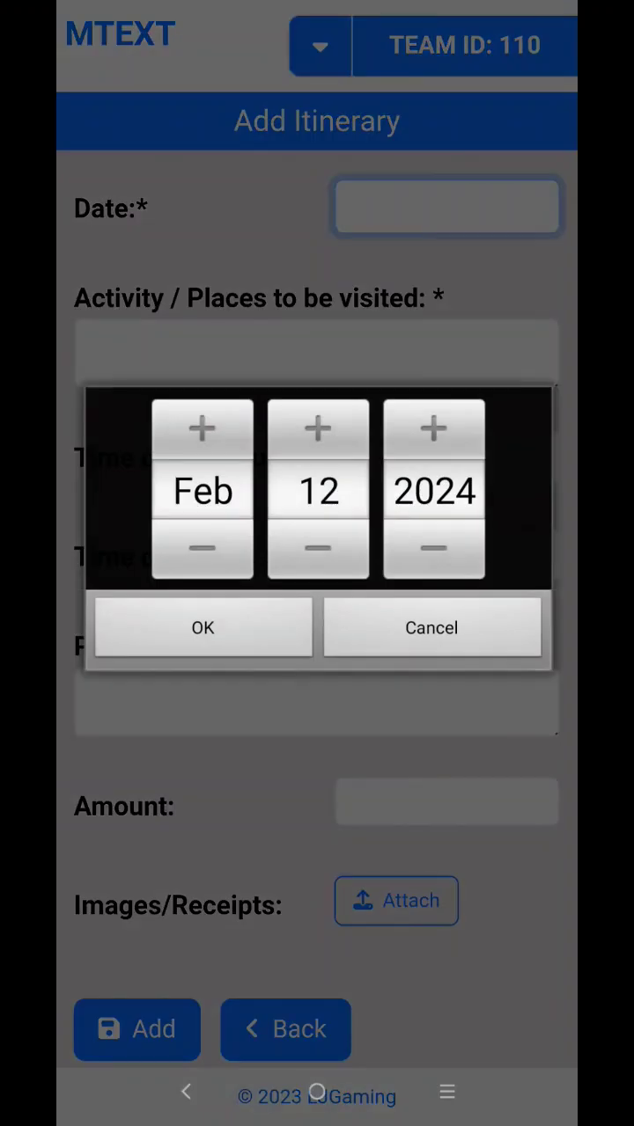
pyautogui.click(203, 627)
pyautogui.write('Just encoding a data')
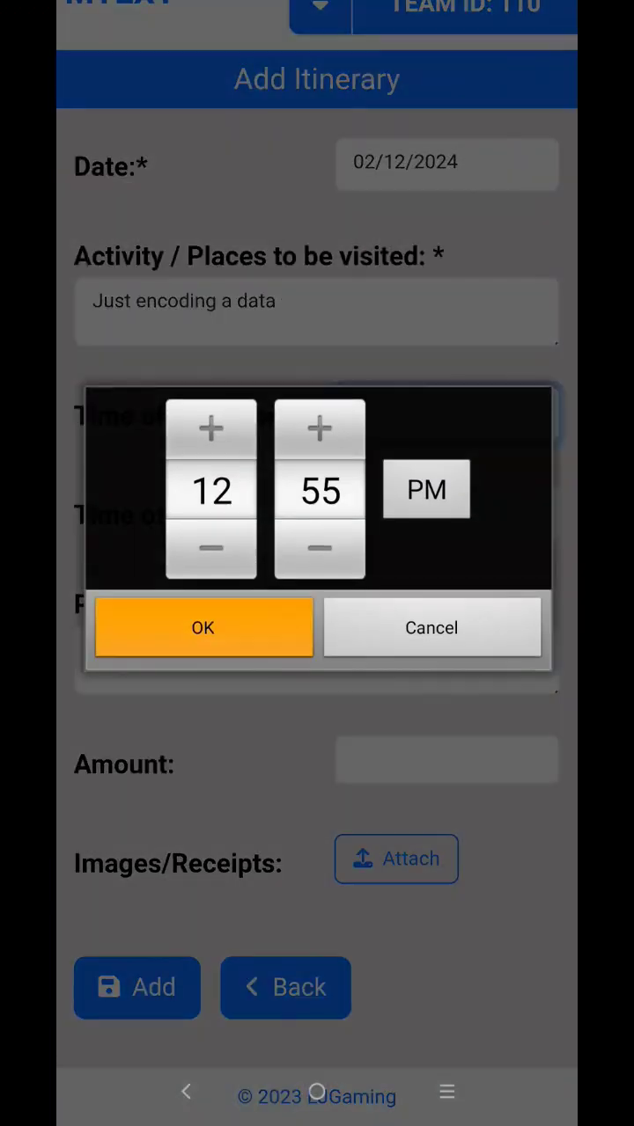
pyautogui.click(202, 627)
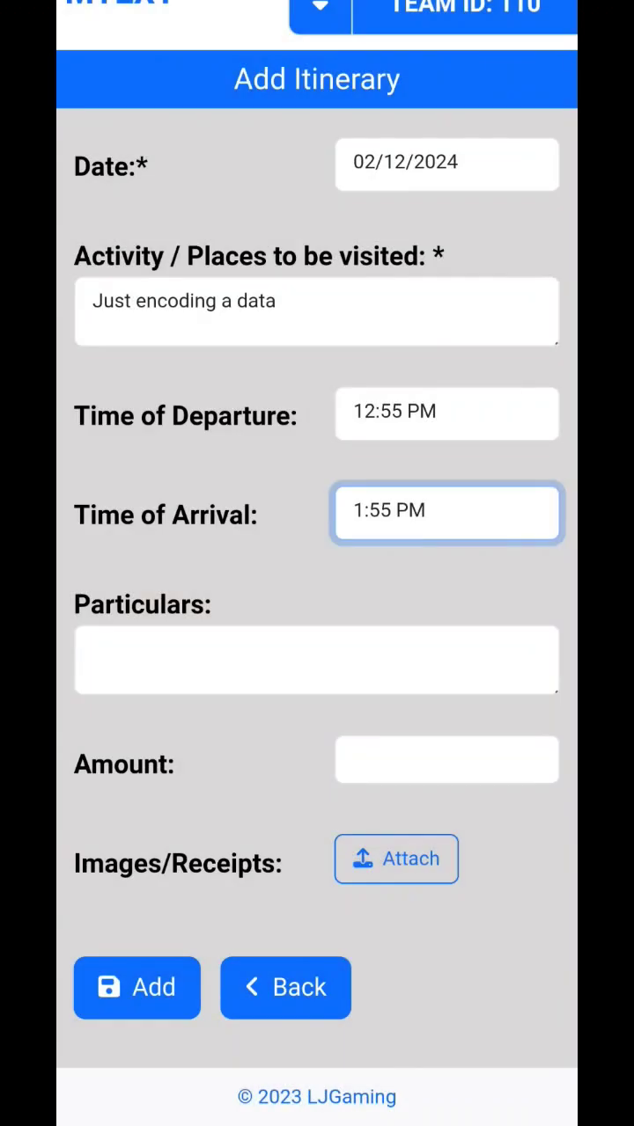
pyautogui.write('Just encoding')
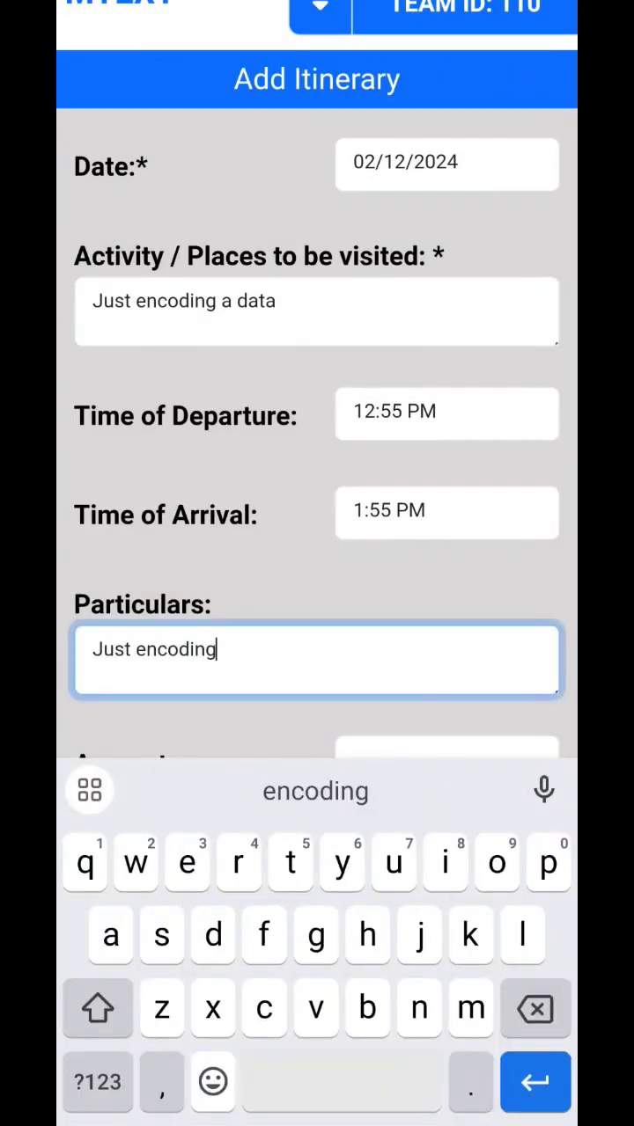
pyautogui.write('a data')
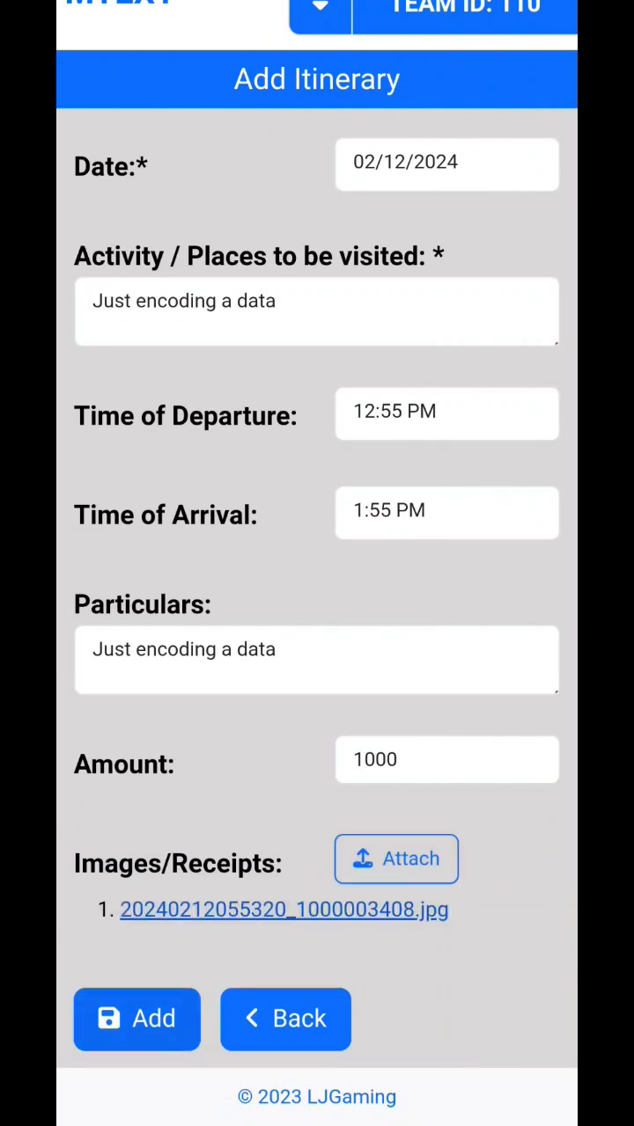
pyautogui.click(137, 1019)
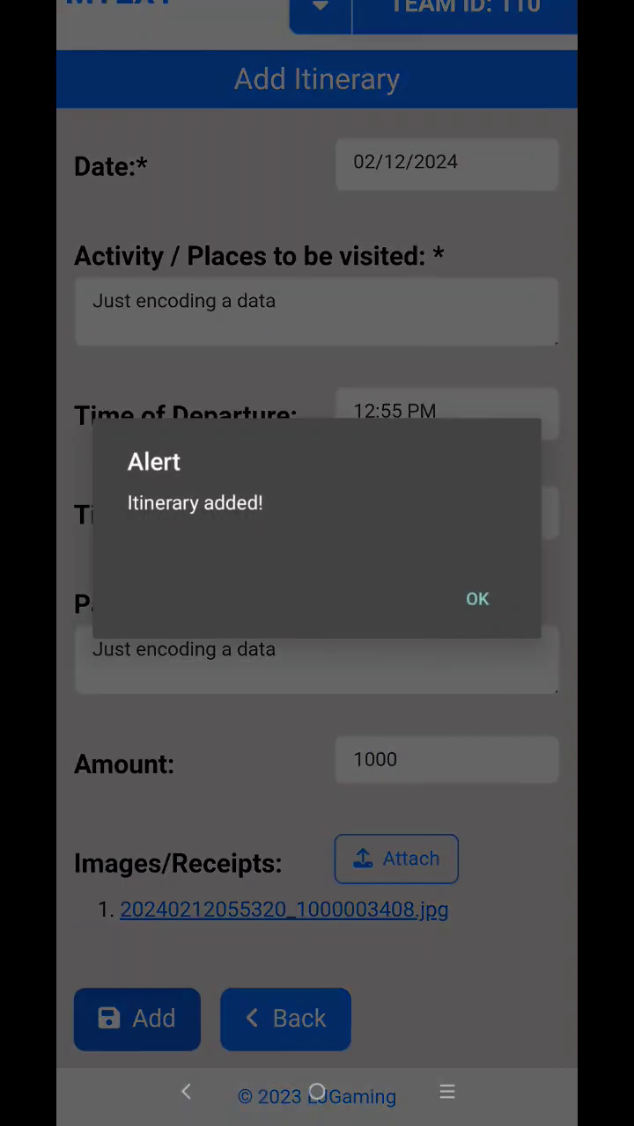
pyautogui.click(475, 598)
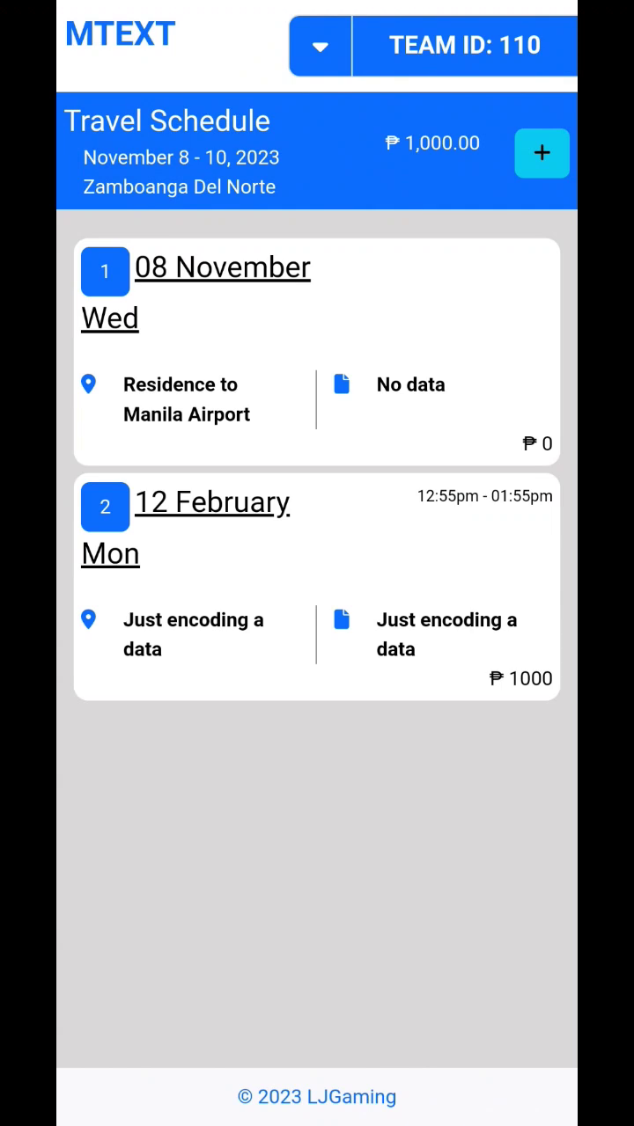